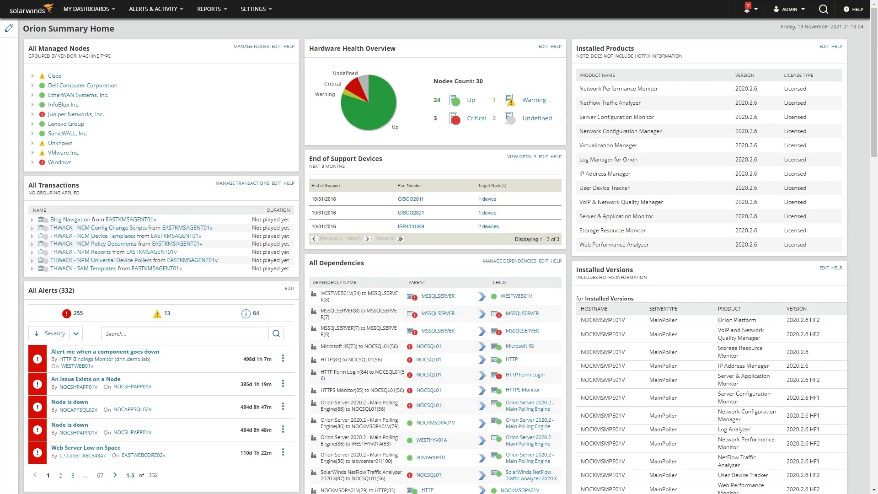
# - Reach the Database Performance Analyzer settings via Settings > All Settings under Product Specific Settings
pyautogui.click(254, 9)
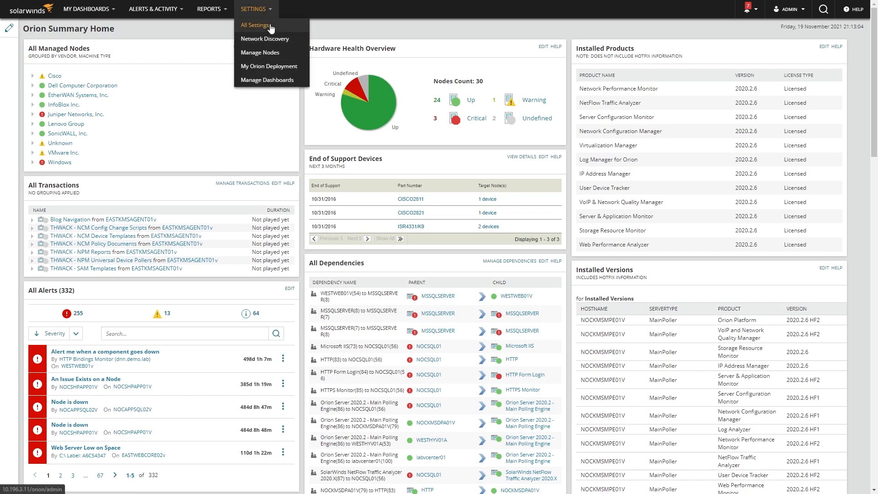
pyautogui.click(255, 25)
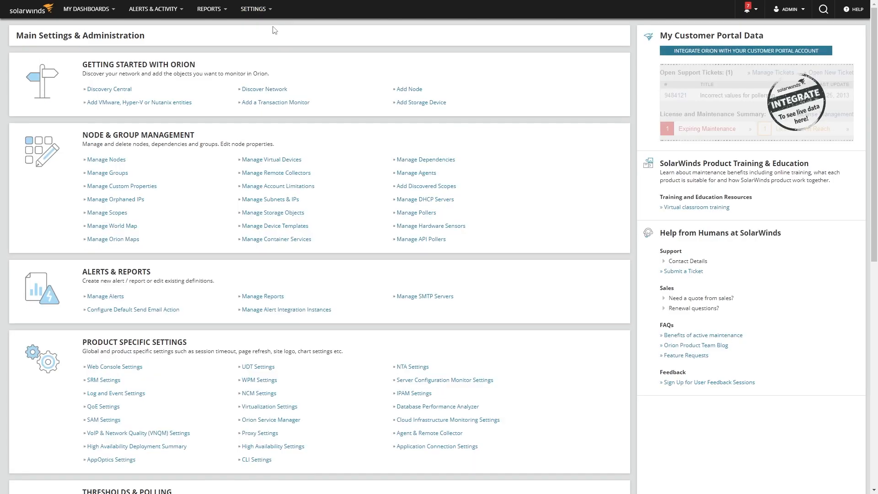
pyautogui.scroll(-3)
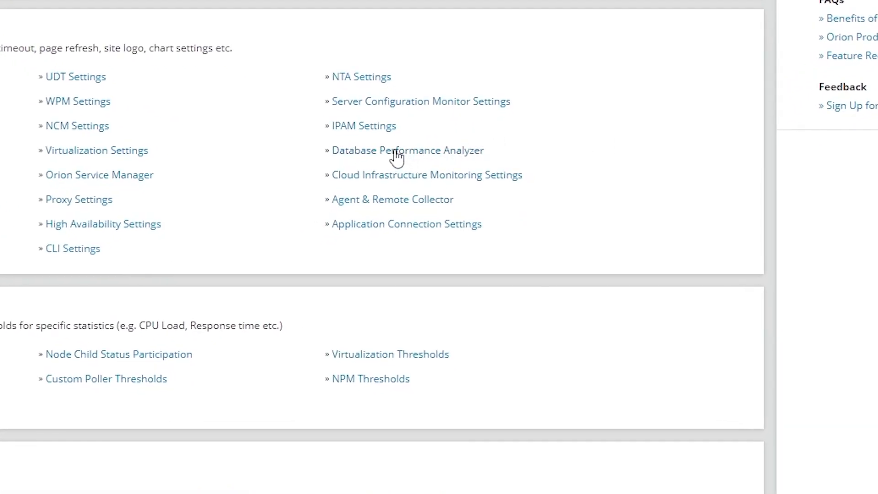
pyautogui.click(407, 150)
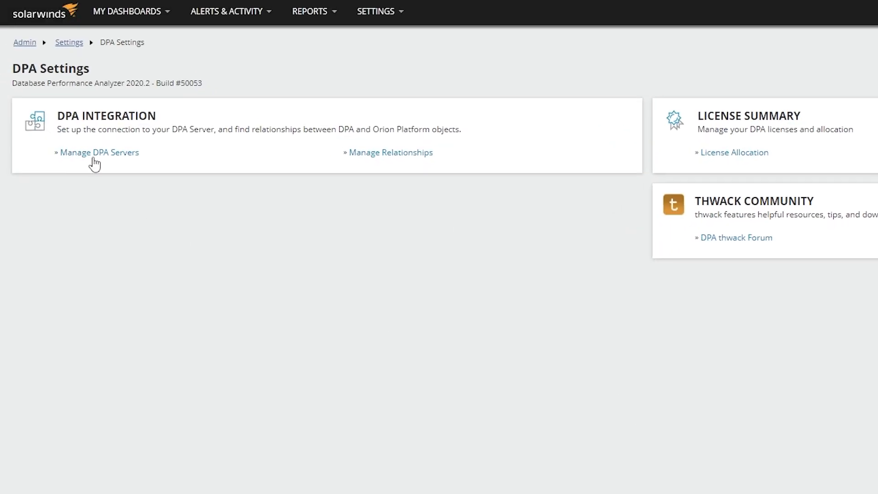
# - Go to Manage DPA Servers and start the Add DPA Server form
pyautogui.click(99, 151)
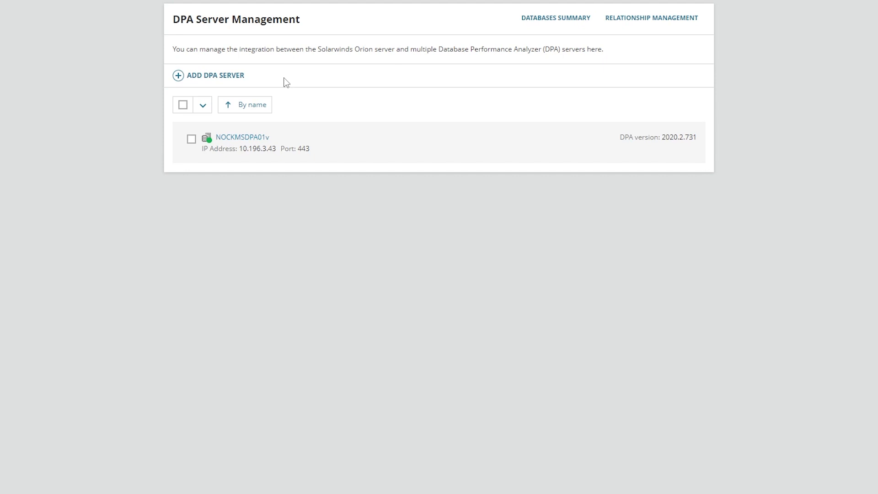
pyautogui.moveTo(219, 82)
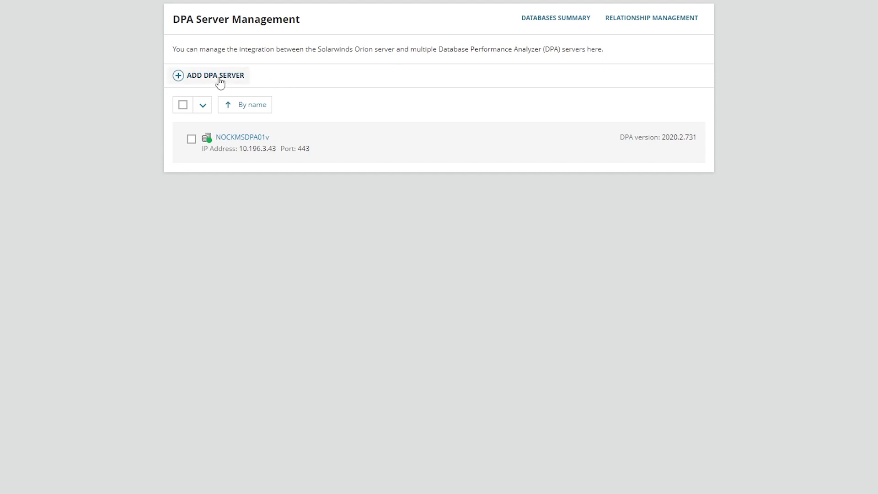
pyautogui.click(209, 75)
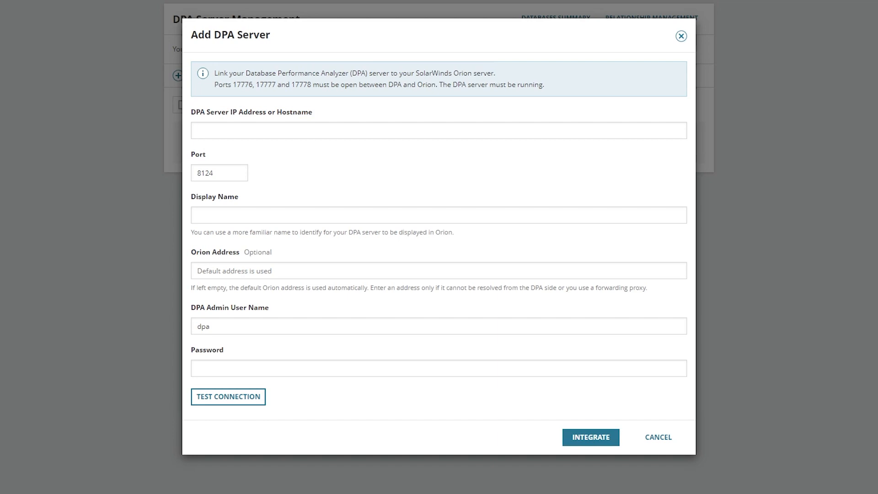
# - Add server 10.199.26.177 with display name 'Triple-T', verify the connection, and integrate it
pyautogui.write('10.199.26.177')
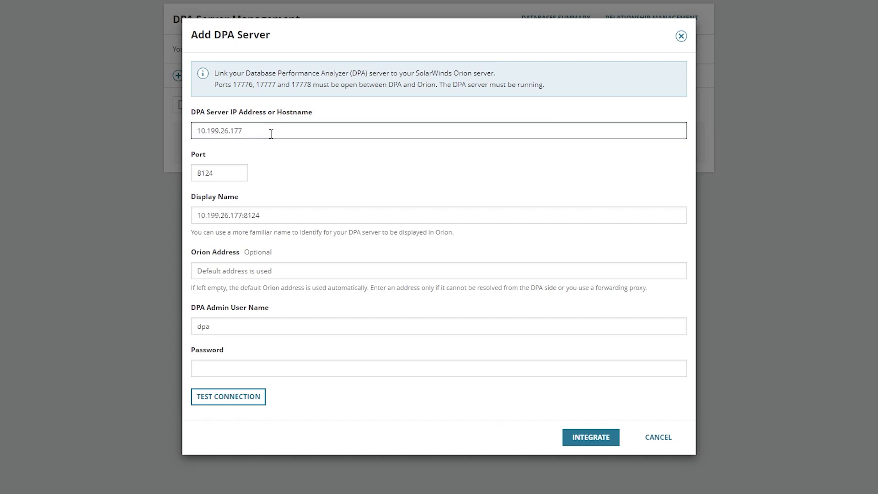
pyautogui.tripleClick(438, 215)
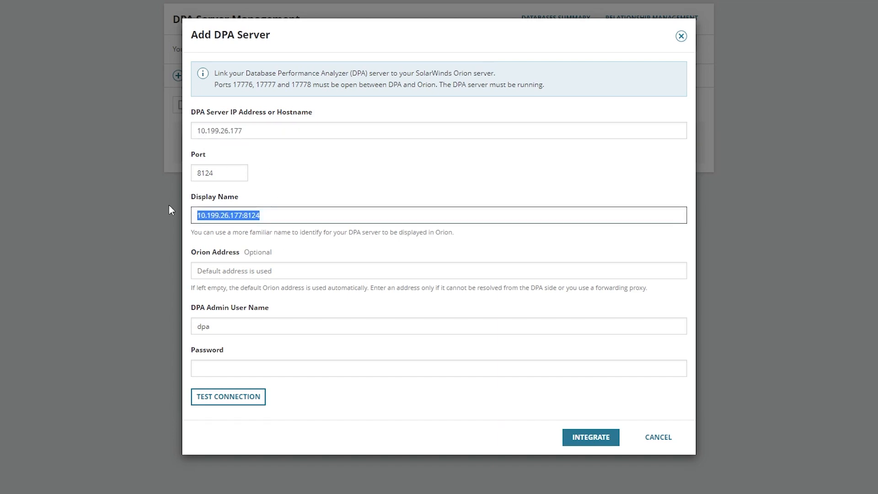
pyautogui.write('Triple-T')
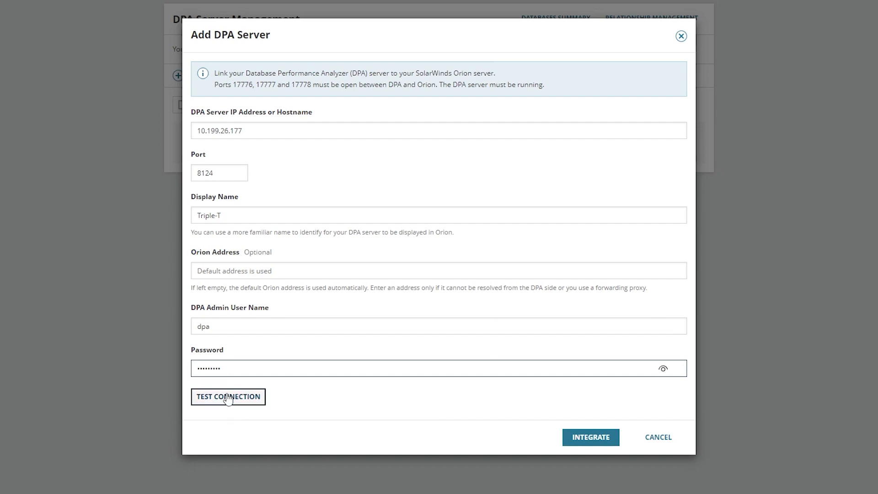
pyautogui.click(227, 396)
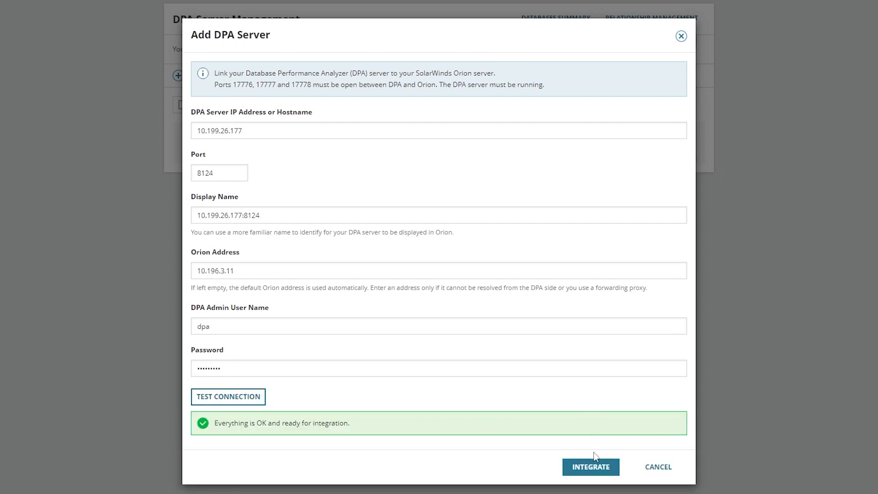
pyautogui.click(590, 466)
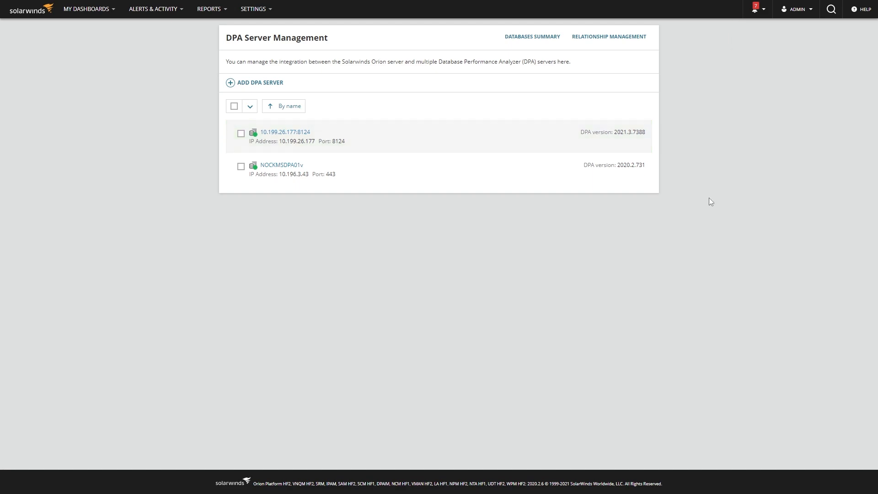
# - Open the details page of DPA server 10.199.26.177:8124 from the management list
pyautogui.click(284, 132)
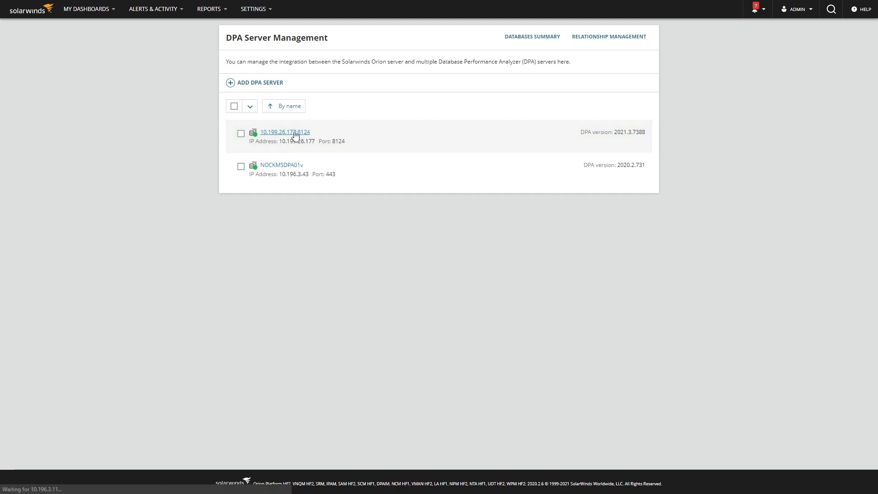
pyautogui.click(284, 131)
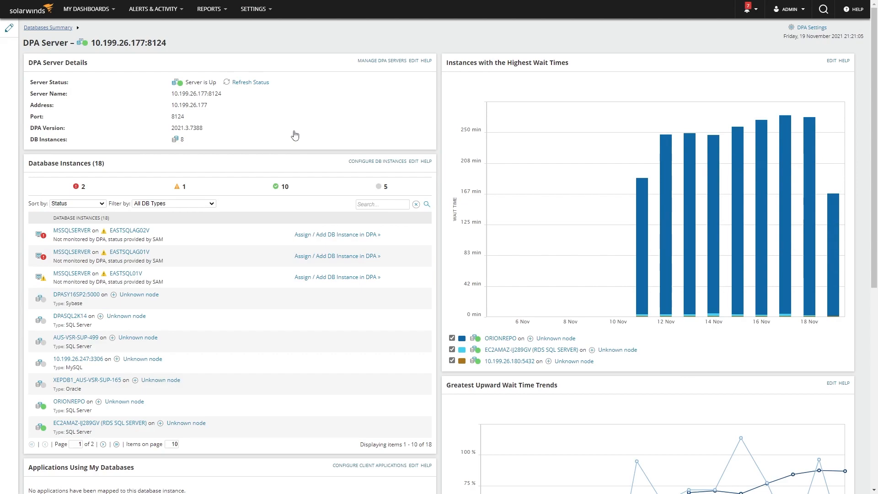